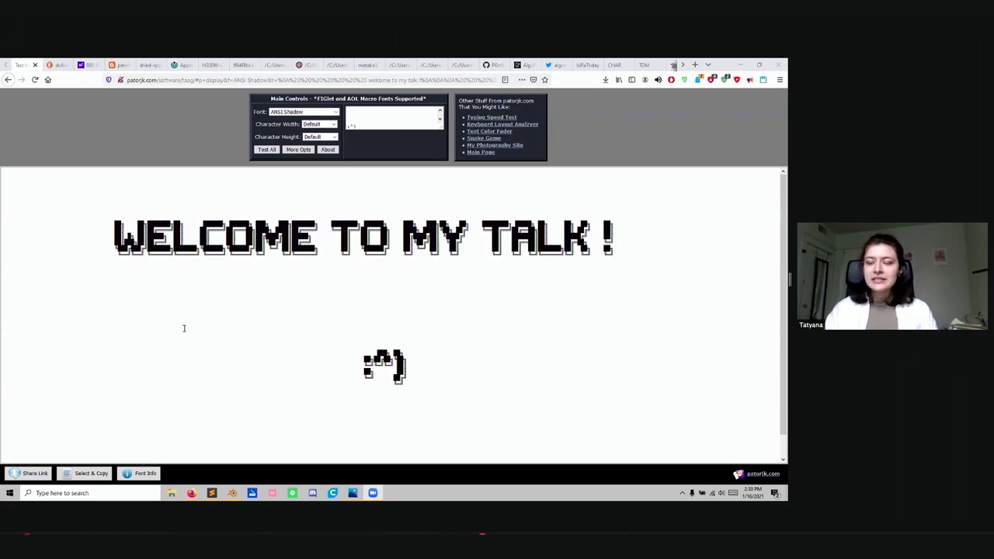
mouse_move(4, 177)
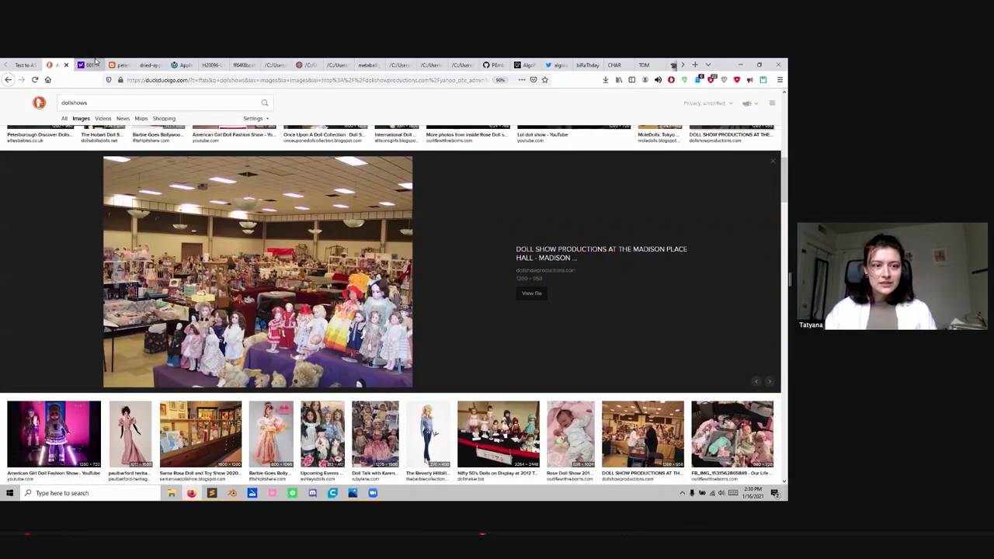
Show the crowded doll show hall photo full-size in its own tab
click(531, 293)
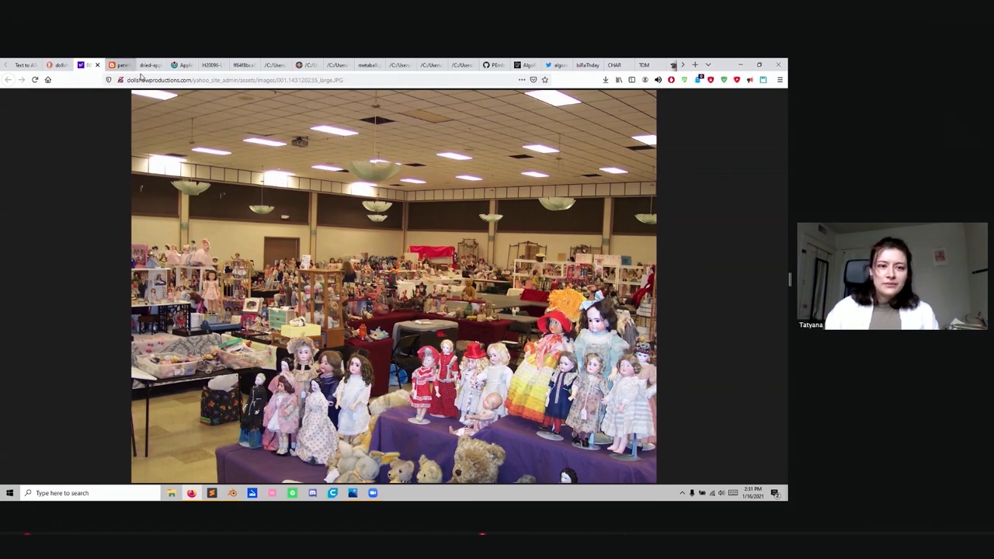
Switch to the tab showing the dried apple doll playing a violin
click(147, 65)
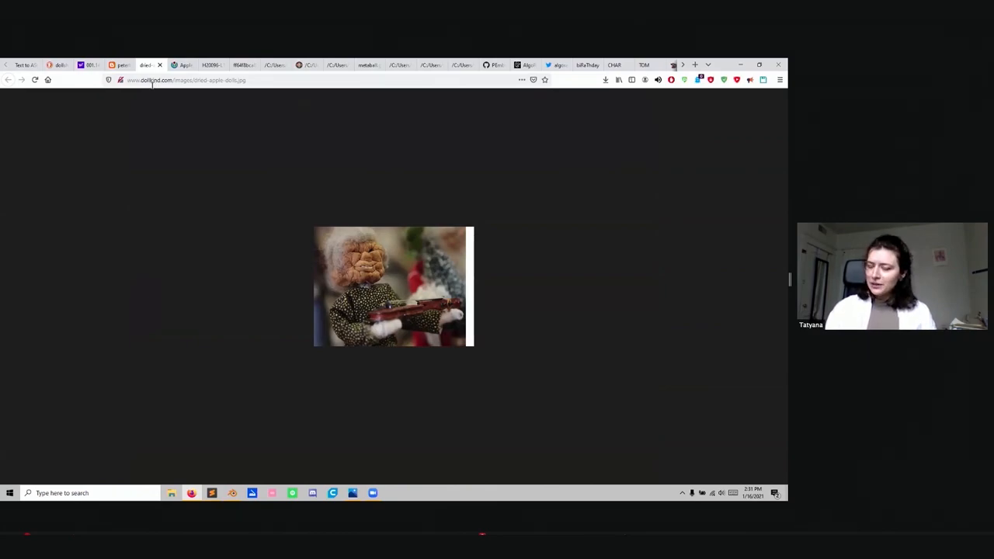
mouse_move(184, 64)
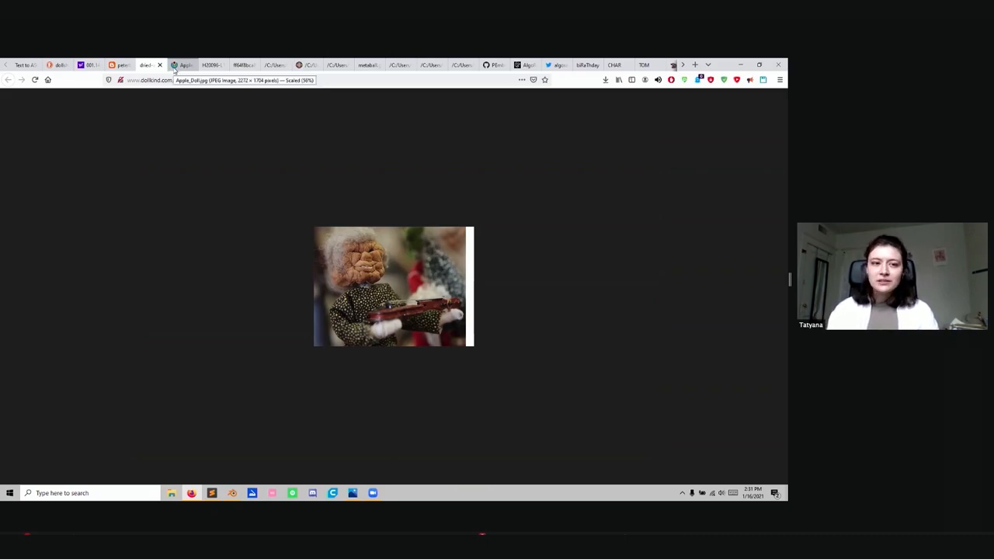
Show the Wikimedia photo of the spectacled apple doll bust beside a ruler
click(392, 285)
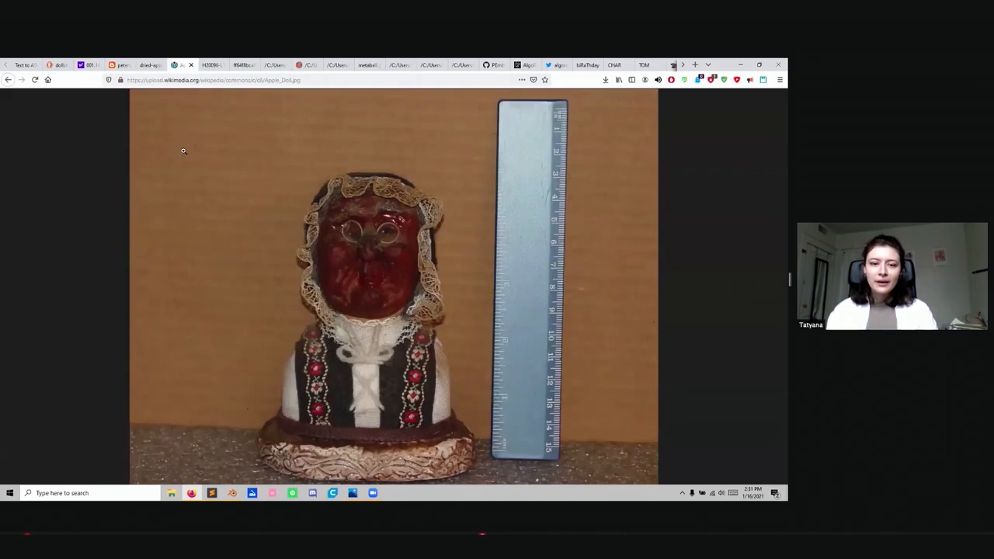
mouse_move(223, 72)
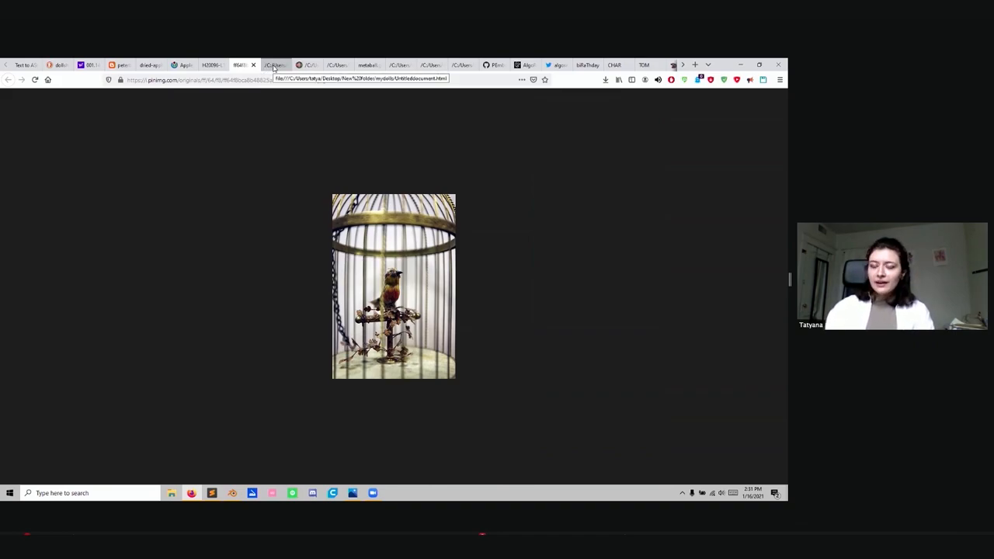
Open the local doll photo page and scroll past clay figures, potted and hand-held dolls
click(271, 64)
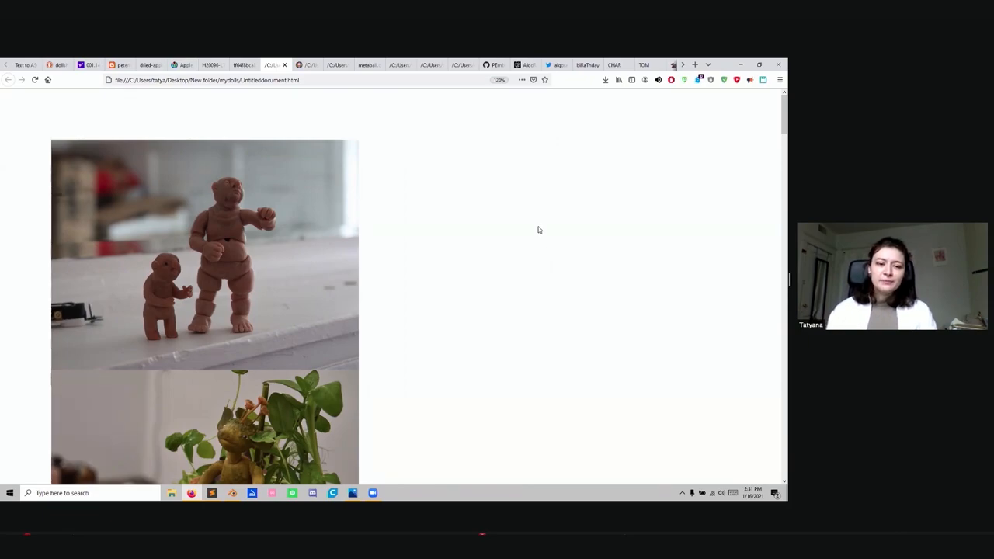
scroll(down, 3)
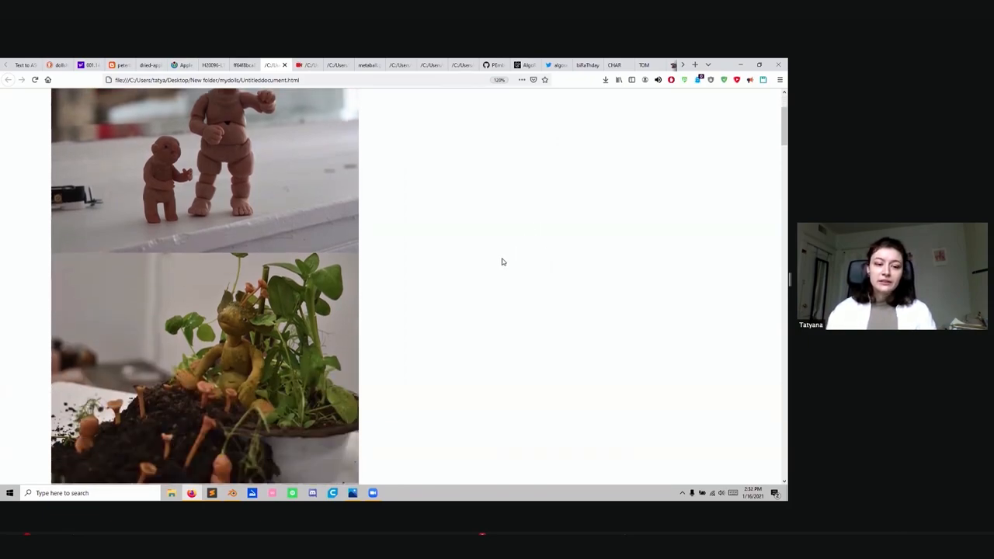
scroll(down, 3)
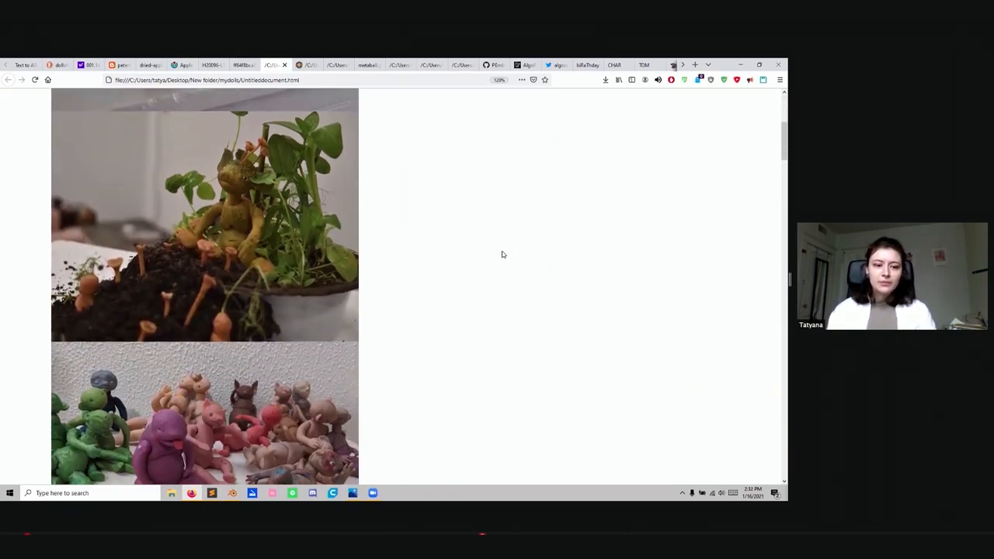
scroll(down, 3)
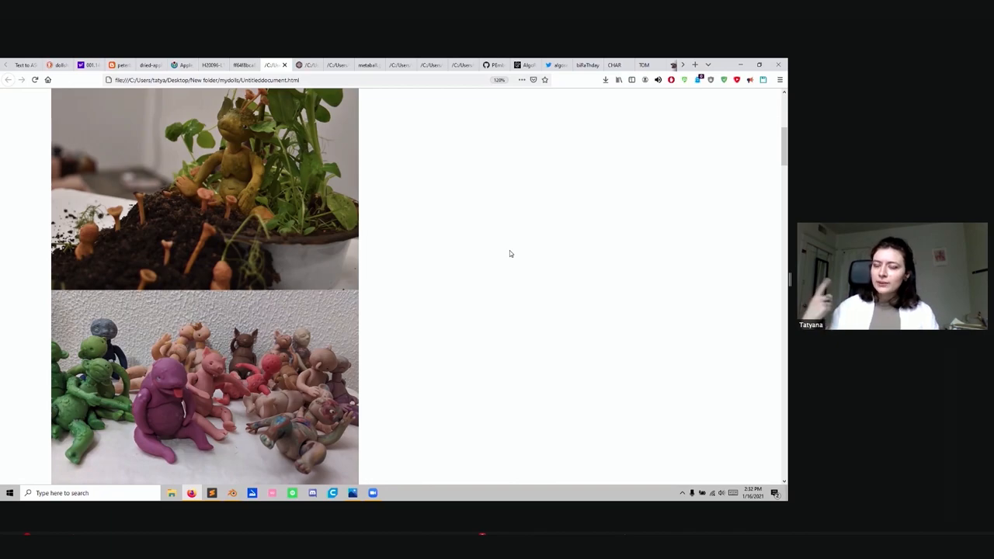
scroll(down, 3)
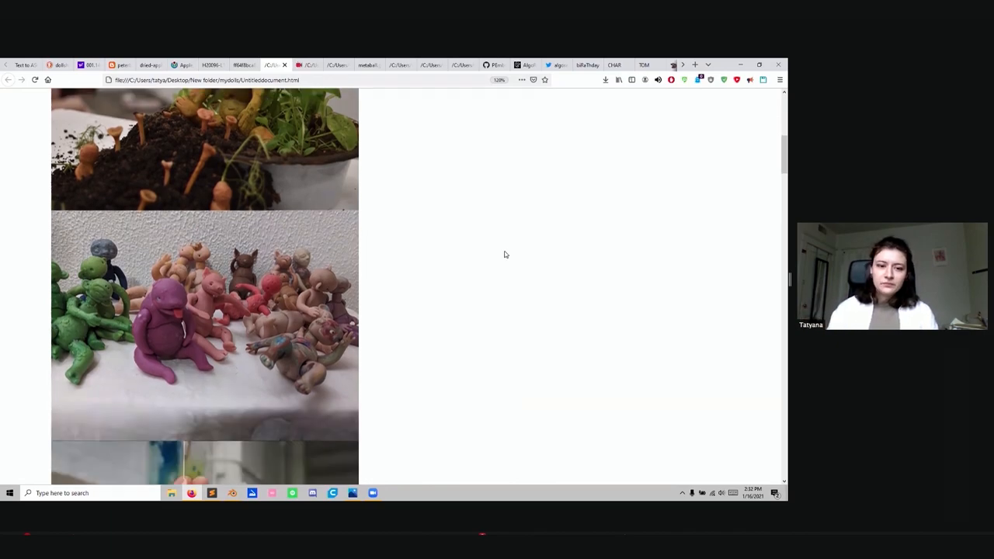
scroll(down, 3)
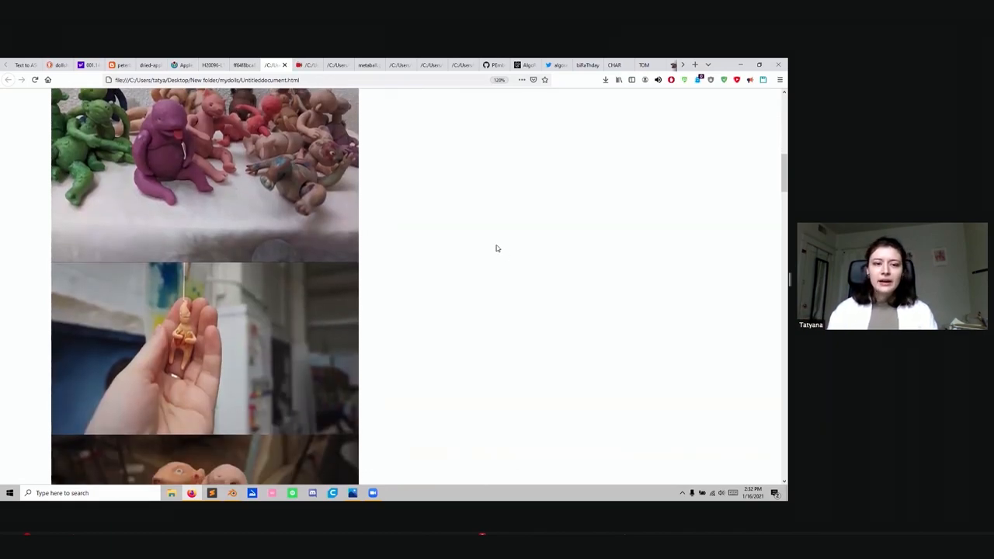
scroll(down, 3)
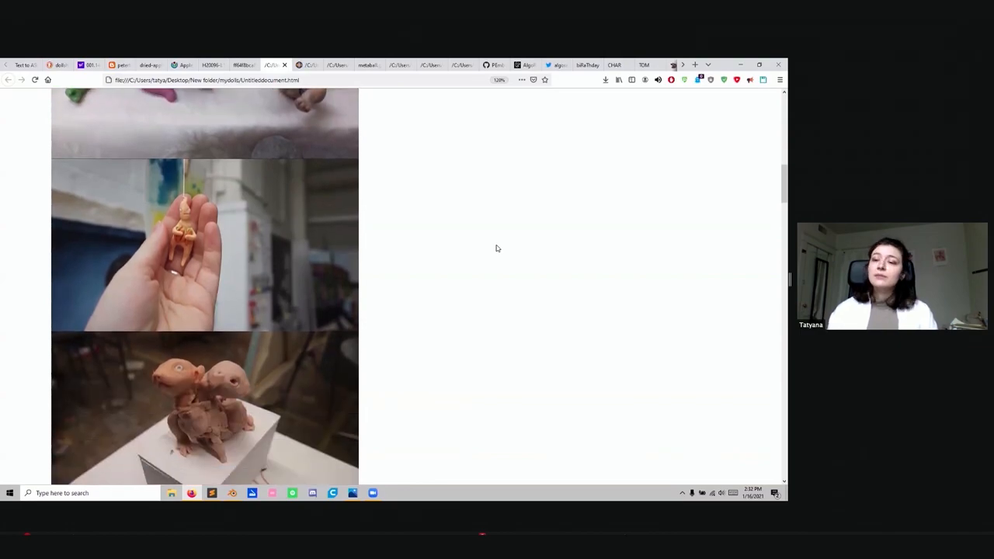
scroll(down, 3)
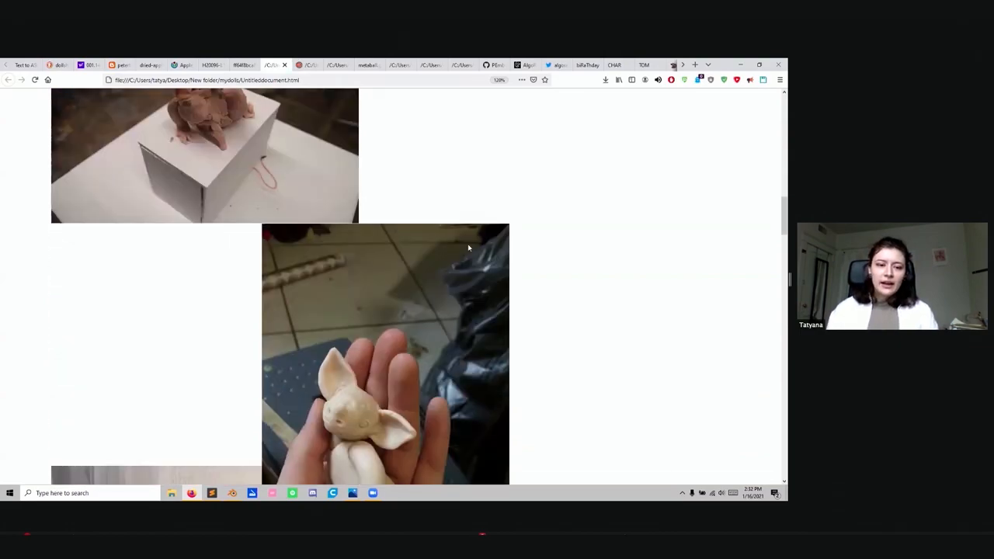
scroll(down, 3)
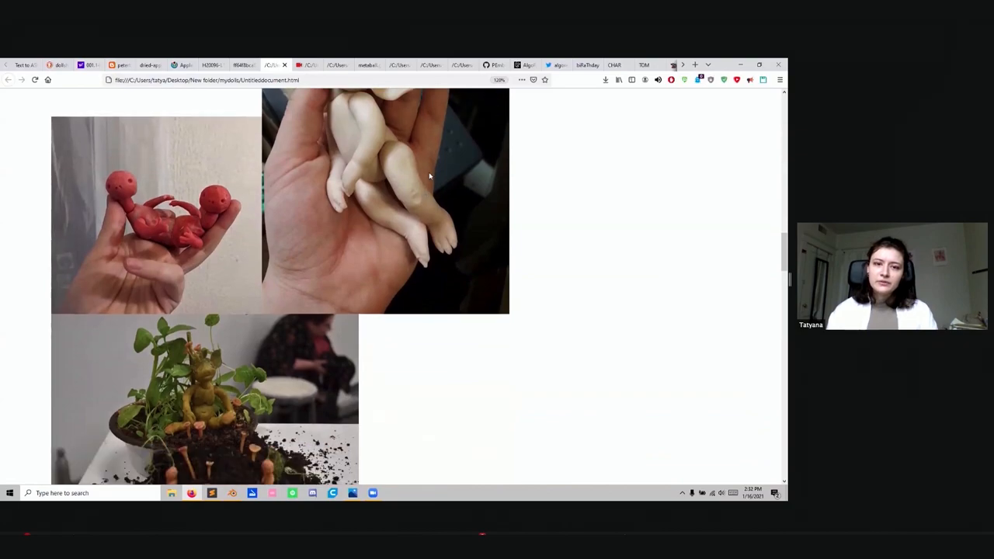
scroll(down, 3)
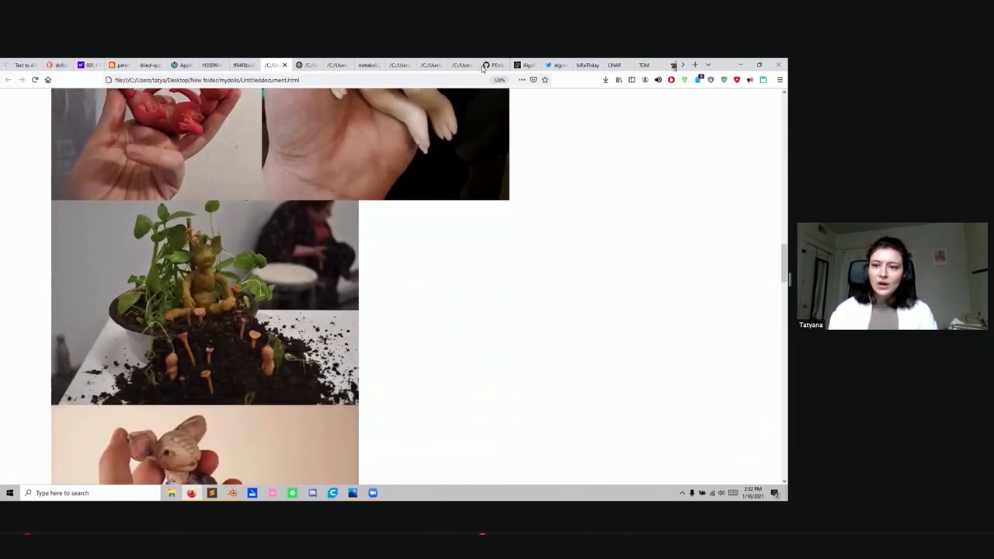